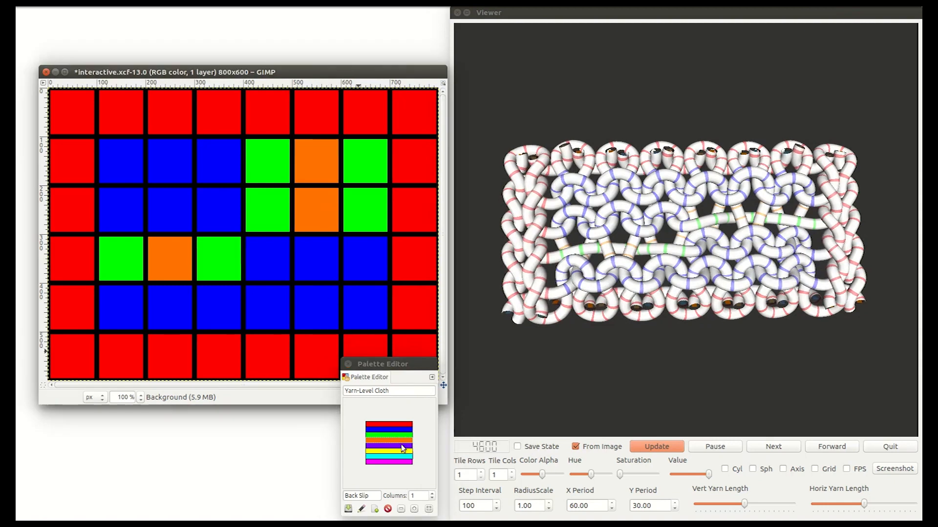
Paint the fifth-row cells green/orange/green, export the image and rebuild the woven simulation.
left_click(217, 308)
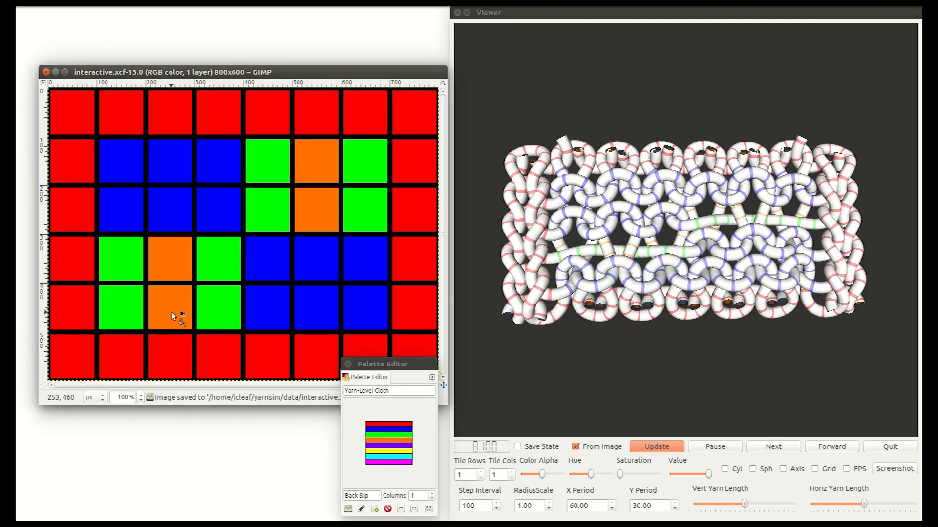
left_click(656, 446)
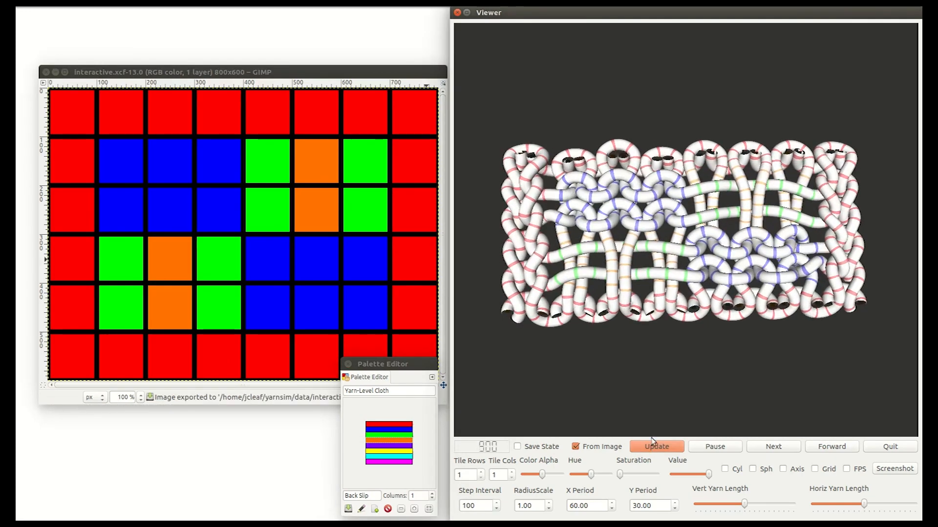
left_click(655, 447)
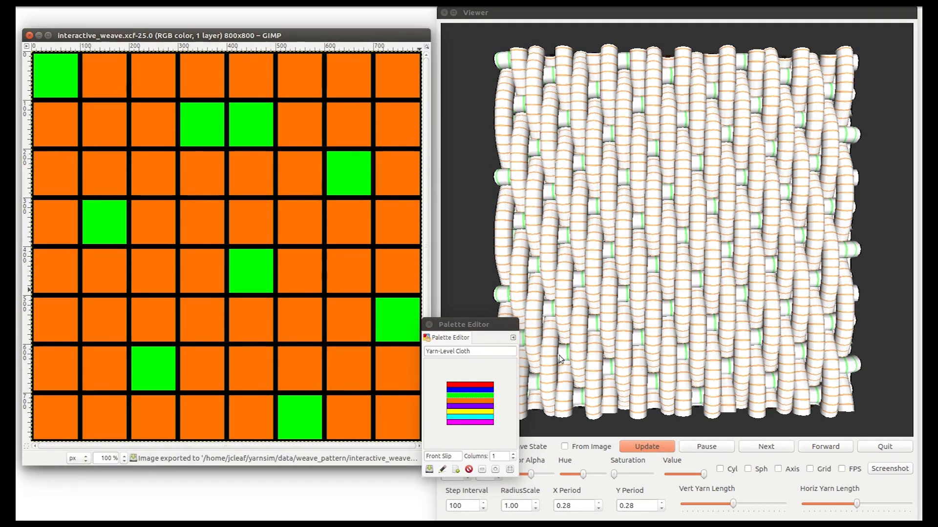
Rebuild the weave simulation with Tile Rows and Tile Cols set to 3.
left_click(646, 446)
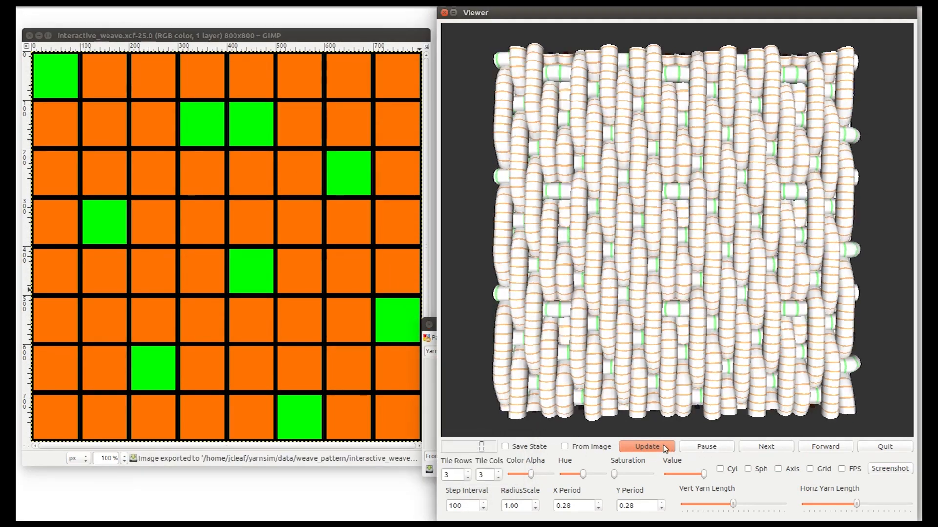
left_click(646, 446)
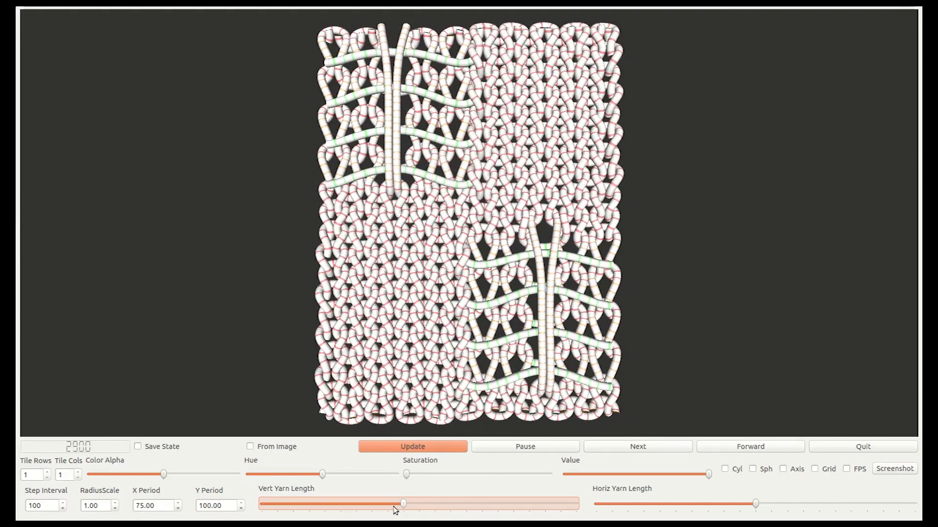
Reduce Vert Yarn Length in three slider drags so the white loops tighten around the green yarn.
left_click_drag(402, 504, 388, 504)
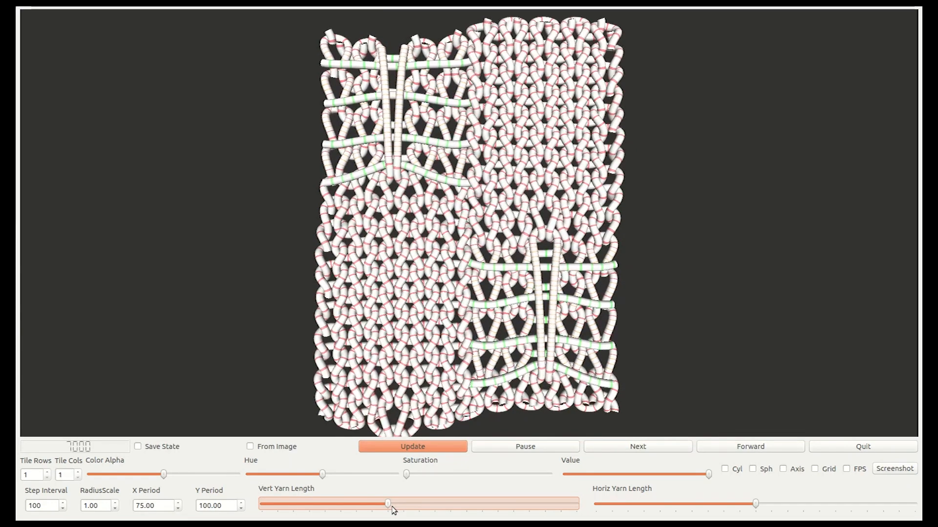
left_click_drag(388, 504, 401, 504)
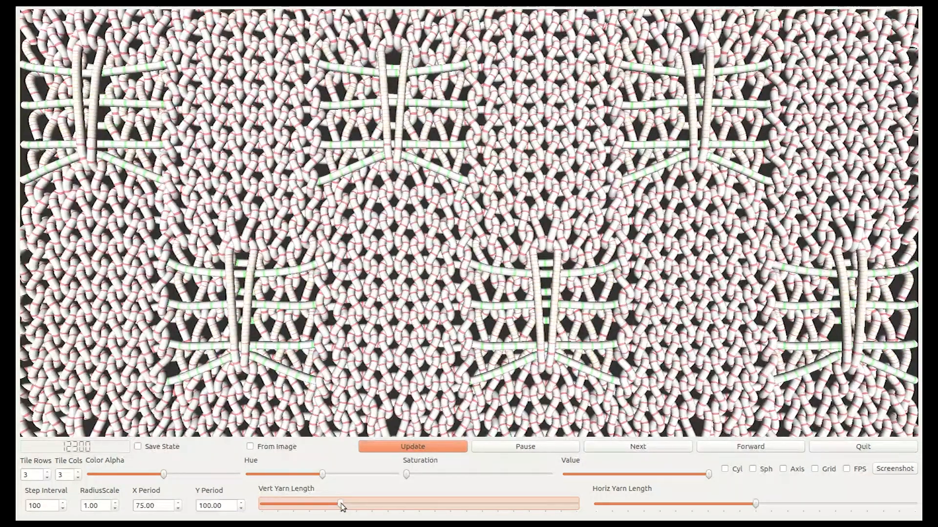
left_click_drag(341, 504, 401, 504)
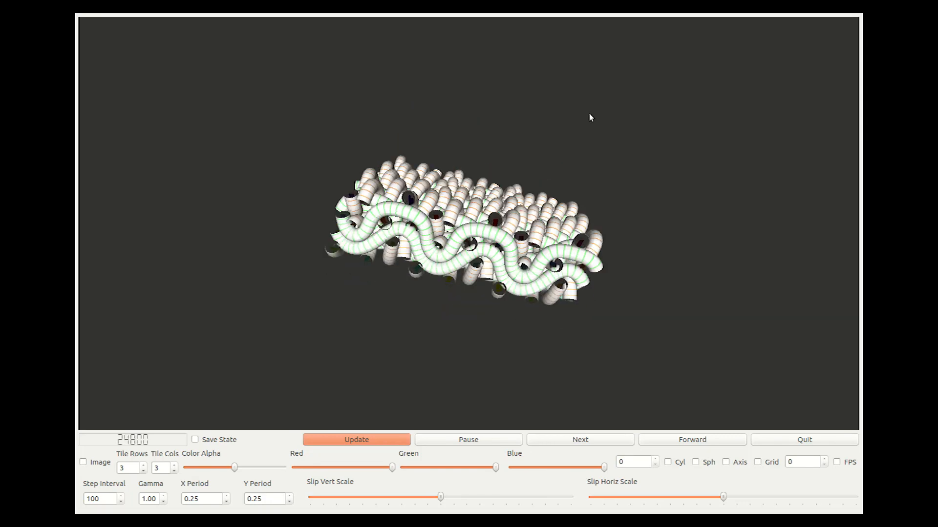
Nudge Slip Horiz Scale down and back, then lower Slip Vert Scale for the wavy-yarn fabric.
left_click_drag(723, 497, 723, 497)
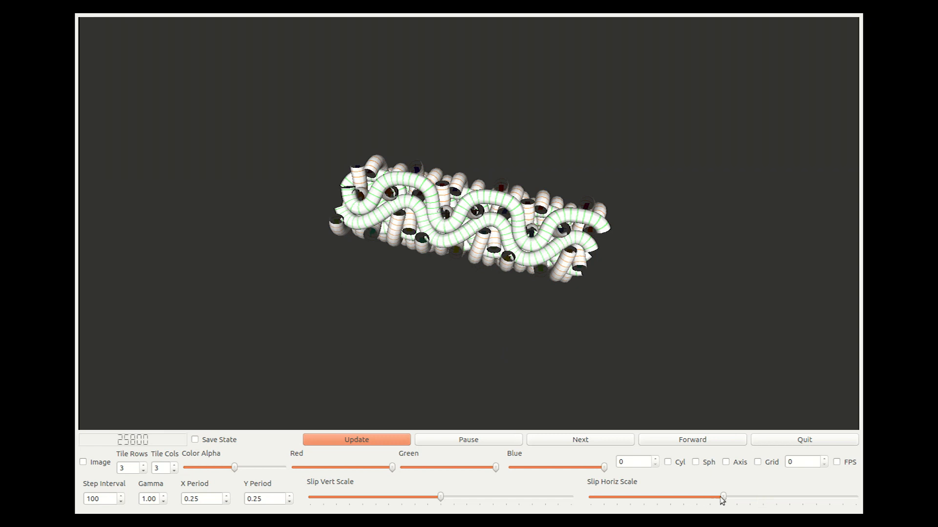
left_click_drag(722, 497, 695, 498)
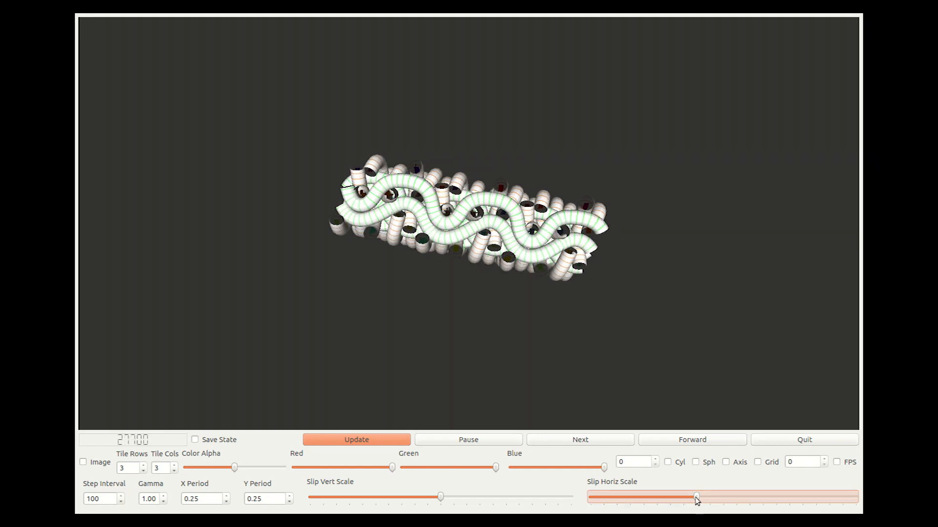
left_click_drag(694, 497, 722, 497)
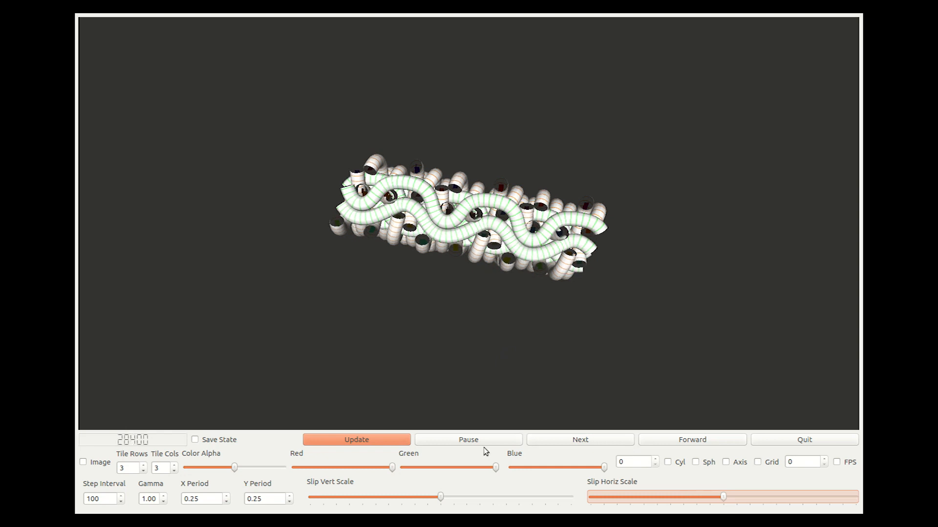
left_click_drag(440, 497, 417, 497)
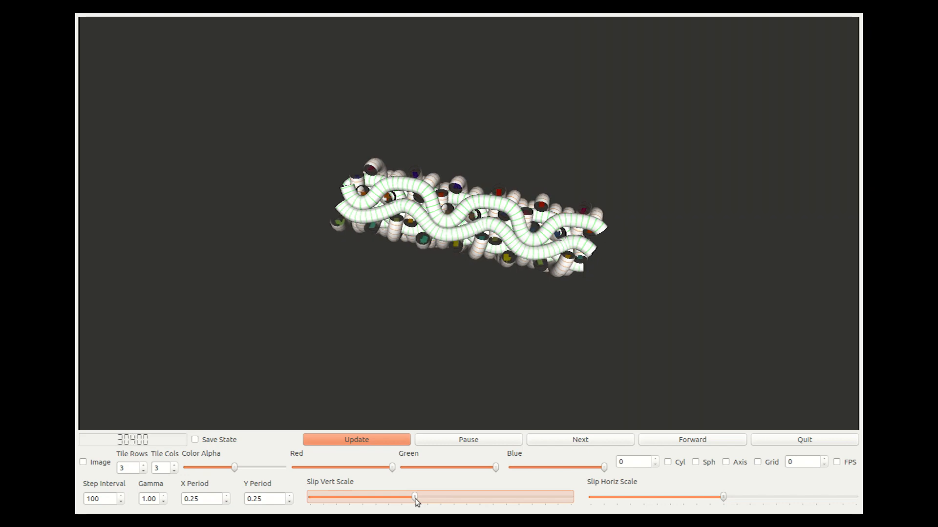
left_click_drag(416, 497, 441, 498)
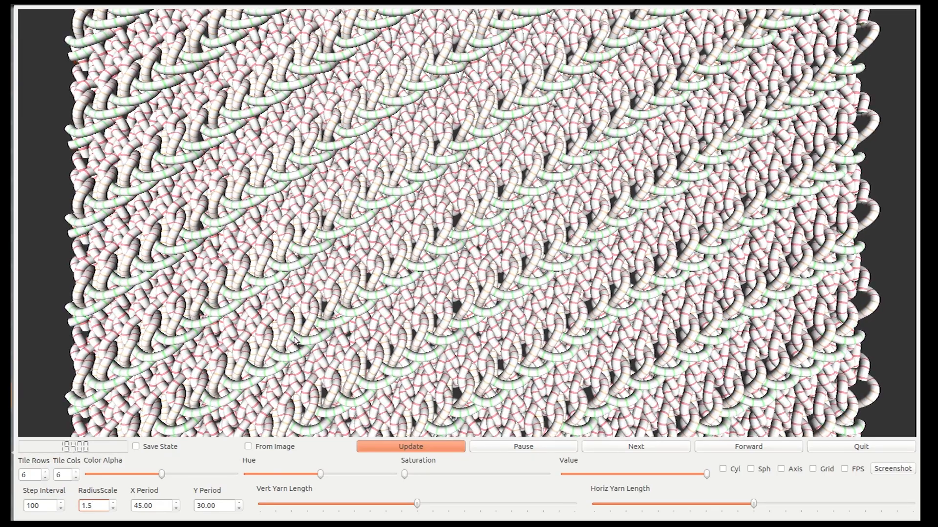
Apply RadiusScale 1.5 to the six-by-six tiled diagonal knit simulation.
left_click(748, 446)
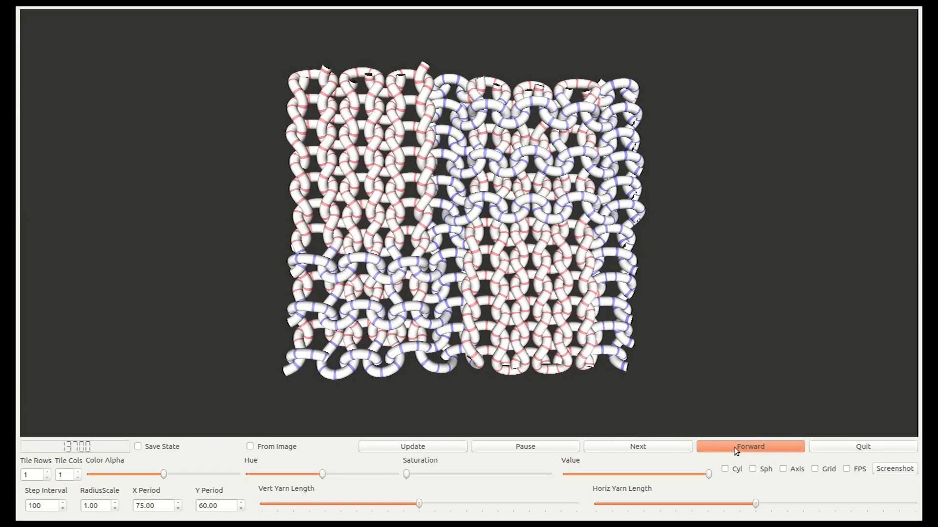
Run the red-and-blue knit simulation forward continuously so the loops settle.
left_click(749, 446)
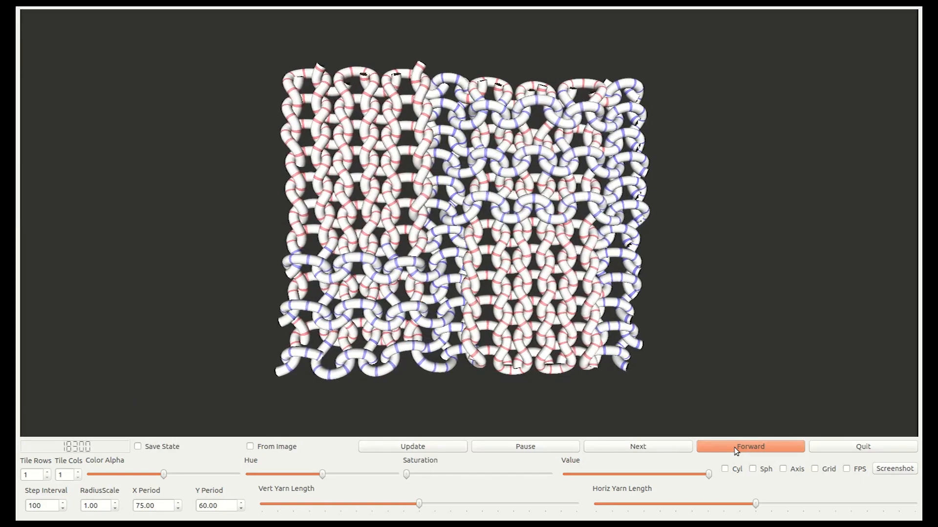